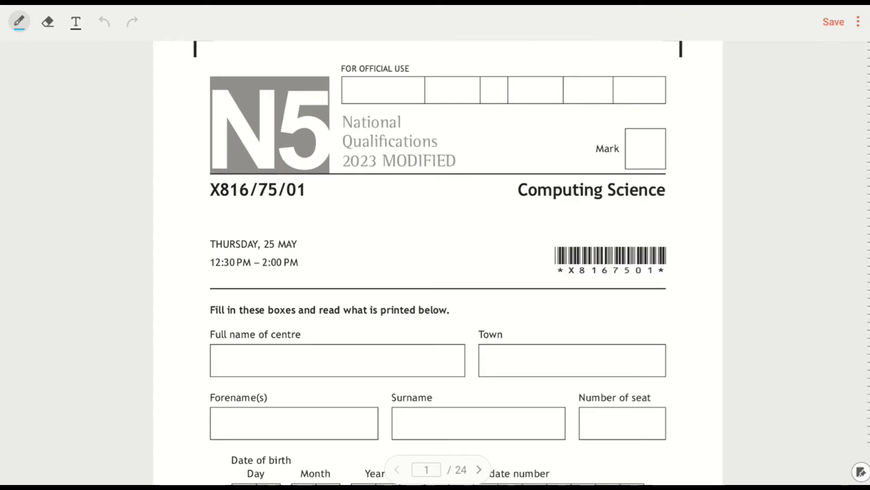
Scroll past the cover page to question 1's answers (fill colour, x co-ordinate, Ellipse) on page 2
scroll("down", 3)
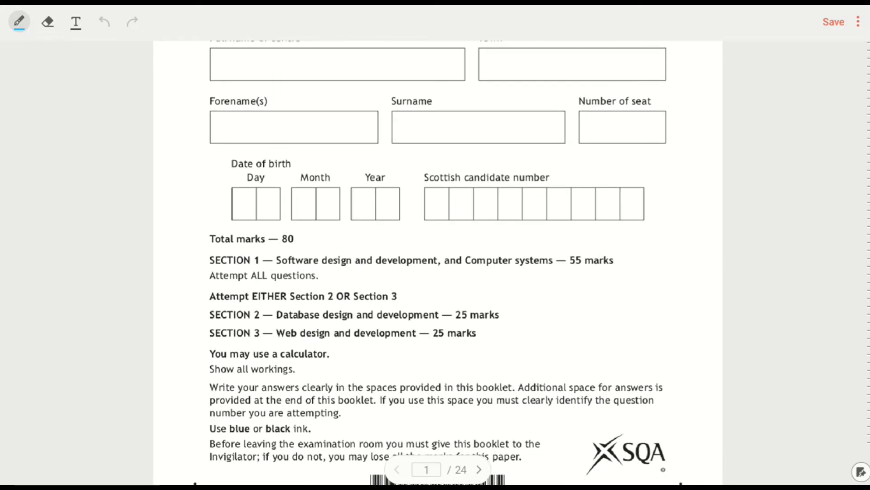
scroll("down", 3)
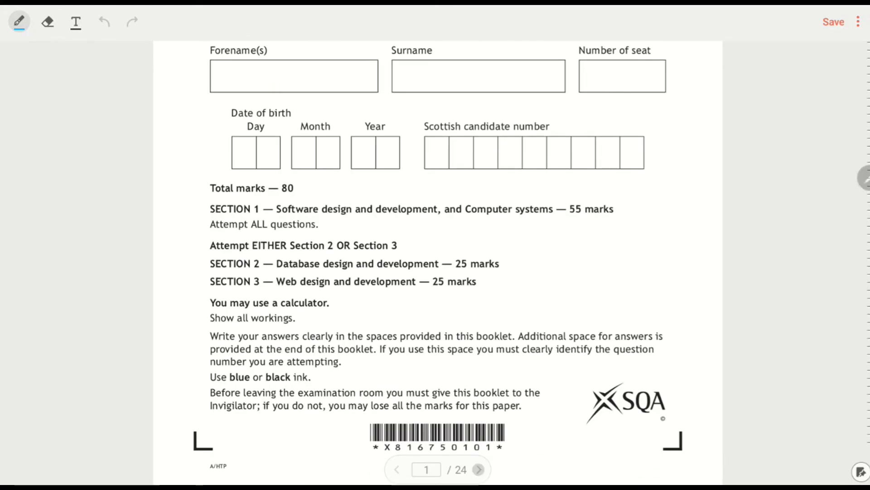
left_click(478, 469)
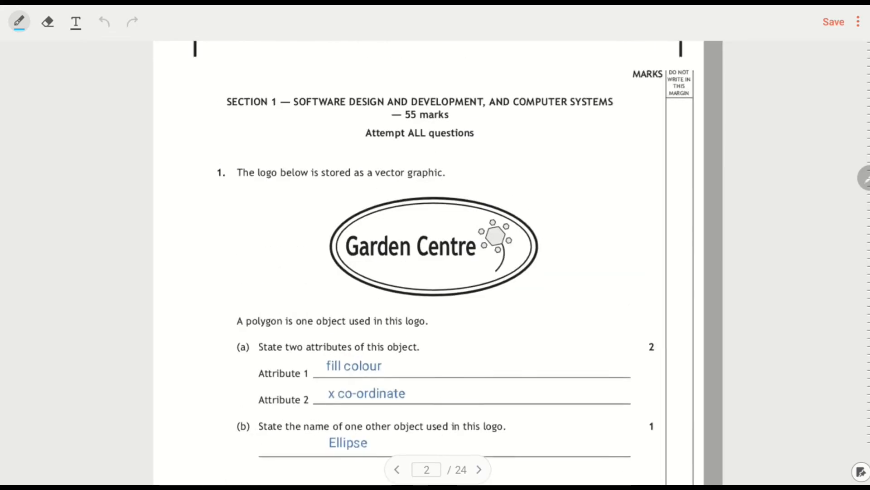
scroll("down", 3)
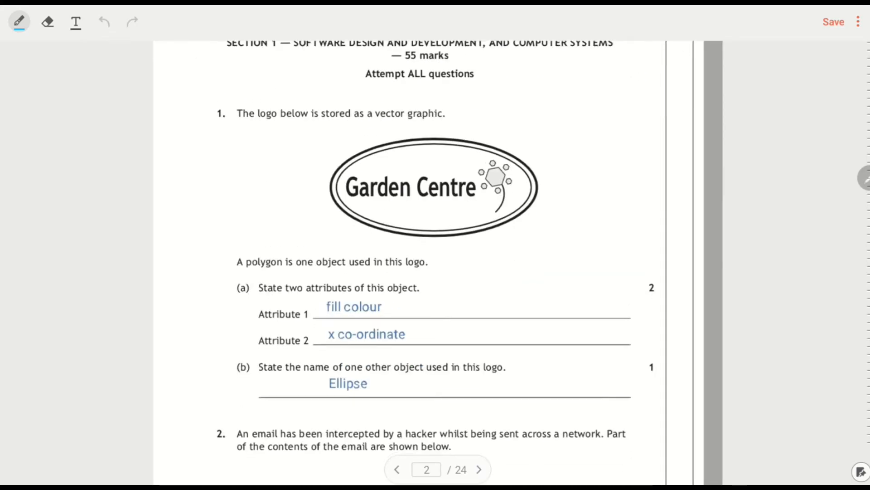
scroll("down", 3)
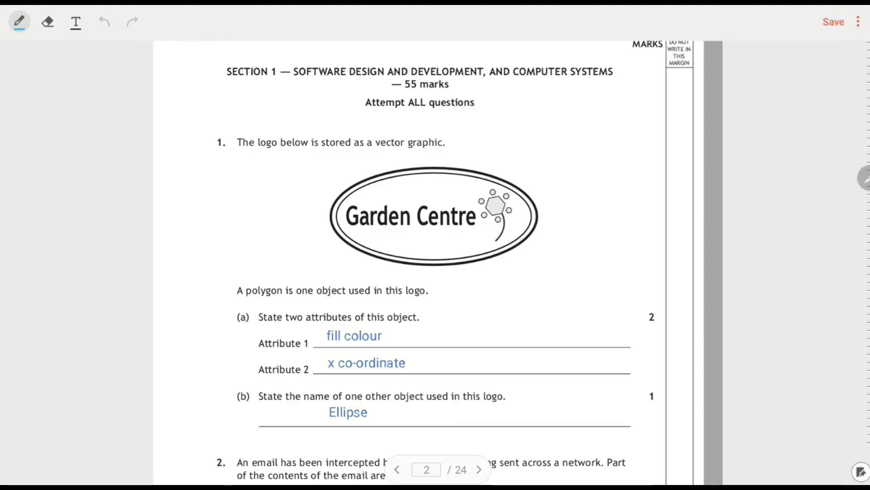
Circle 'polygon' and the logo's hexagon in blue, then scroll down through question 1
left_click_drag(255, 277, 277, 291)
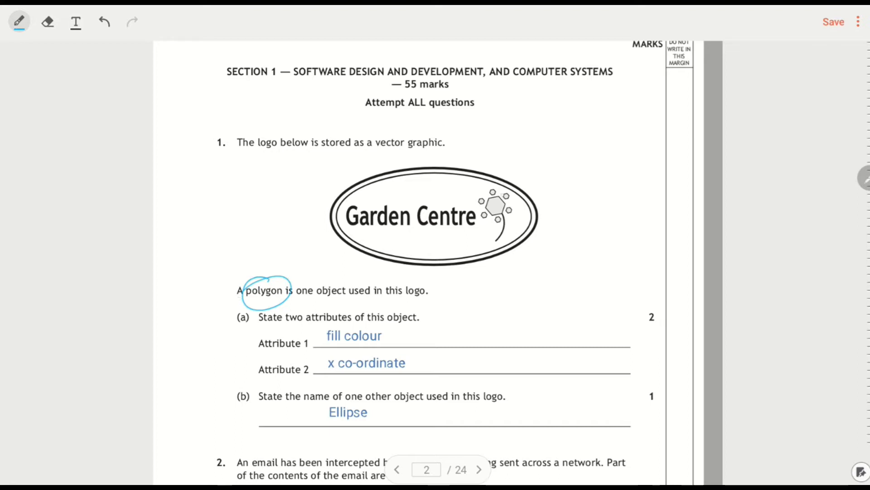
left_click_drag(483, 198, 496, 225)
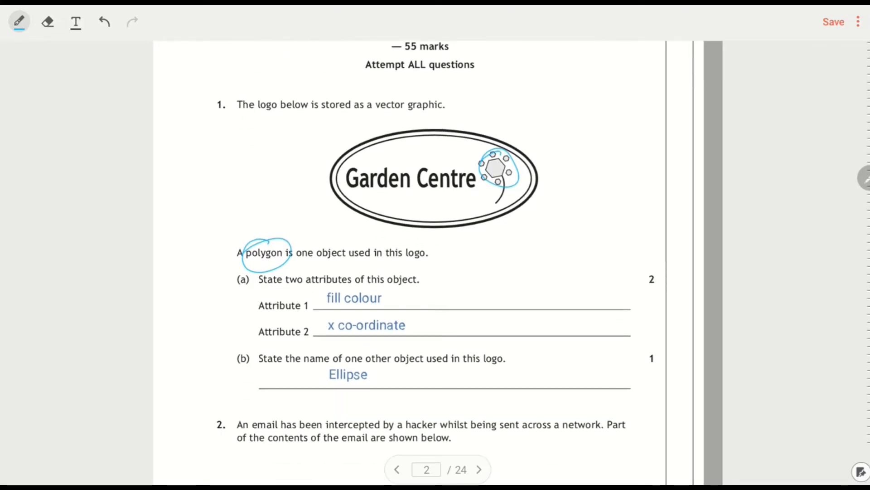
scroll("down", 3)
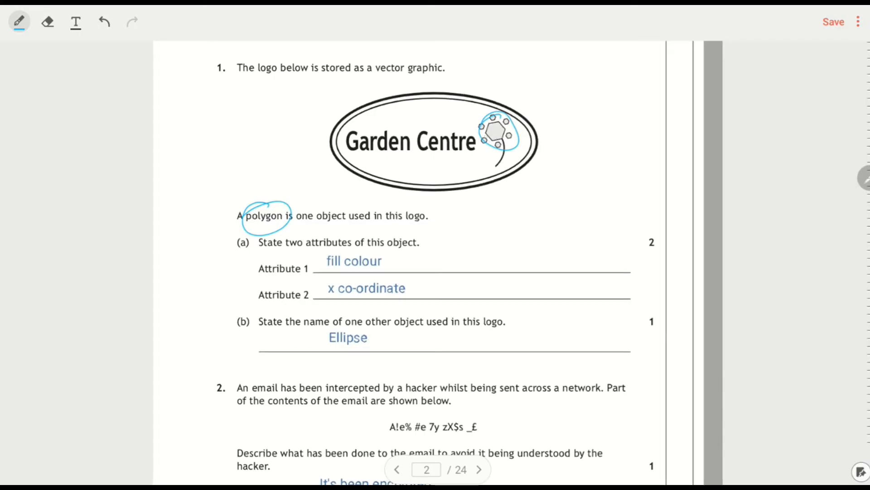
scroll("down", 3)
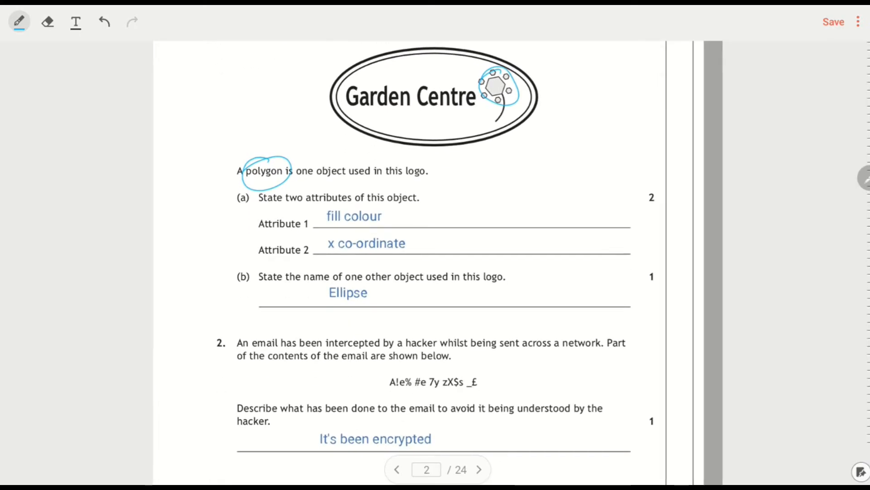
scroll("down", 3)
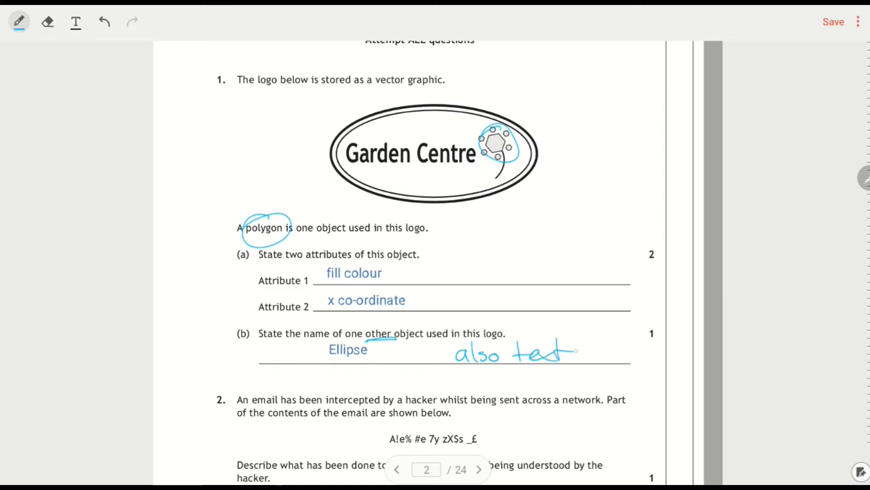
Scroll to page 3 so question 3's two energy-saving answers are visible
scroll("down", 3)
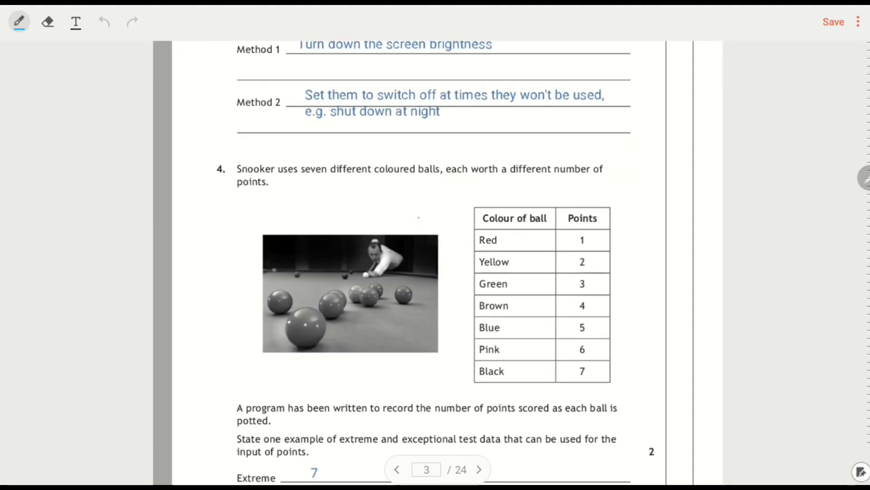
scroll("down", 3)
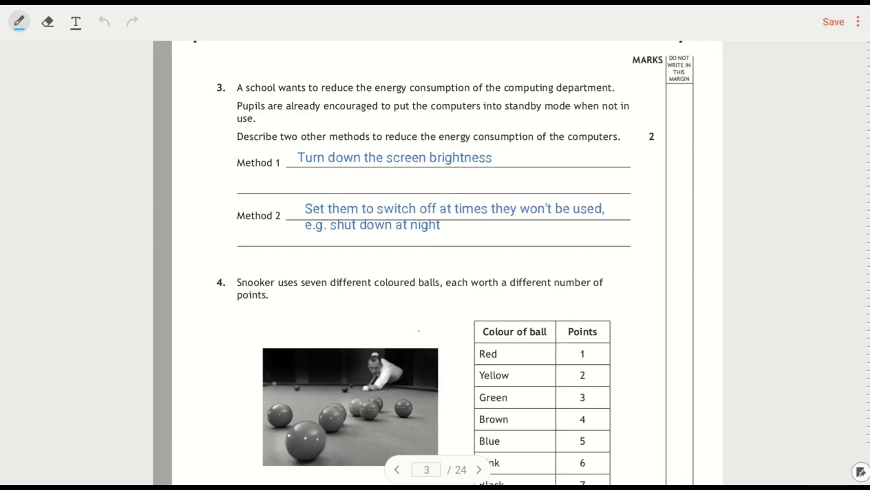
Underline 'other methods', 'when not in use', 'to put' and 'shut down' in blue
left_click_drag(303, 145, 364, 143)
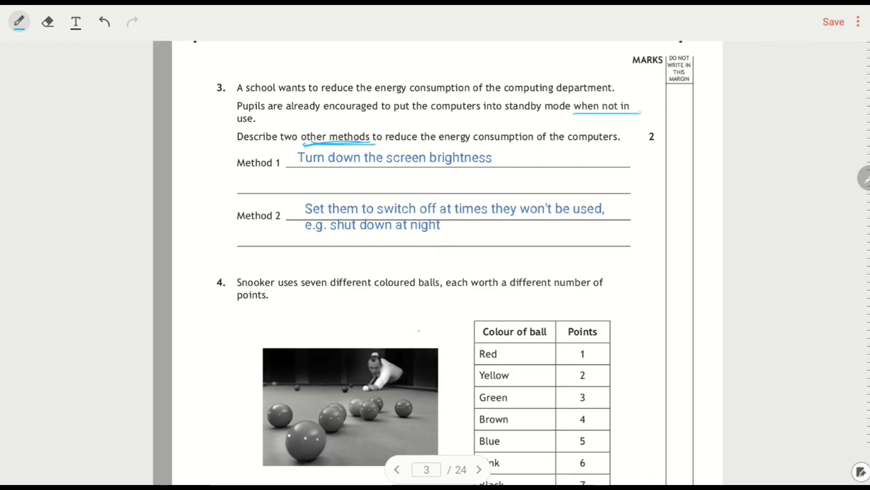
left_click_drag(225, 126, 258, 126)
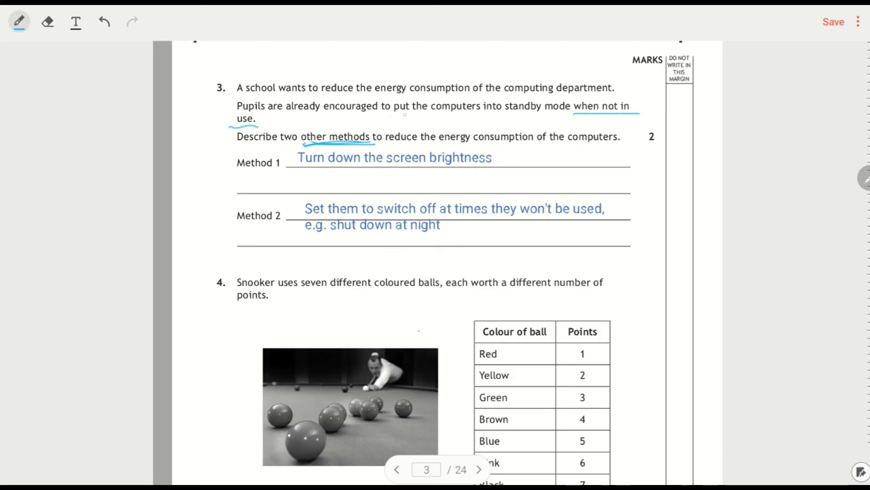
left_click_drag(378, 118, 430, 117)
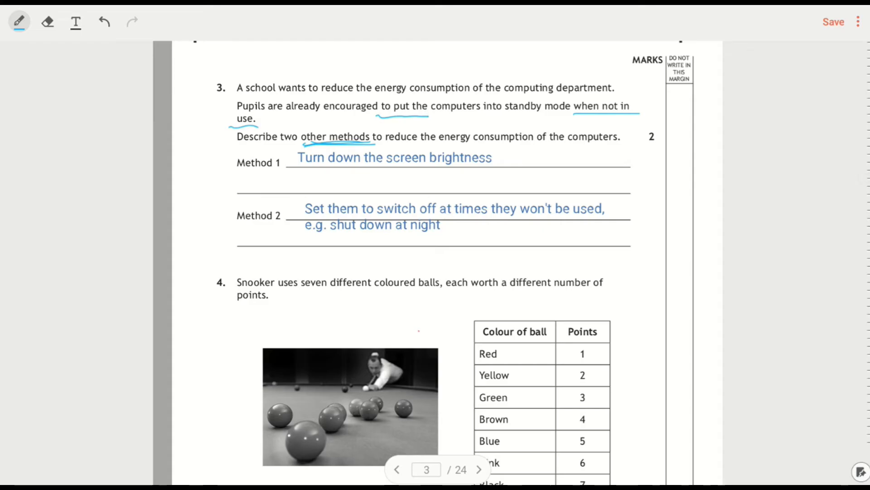
left_click_drag(305, 235, 390, 233)
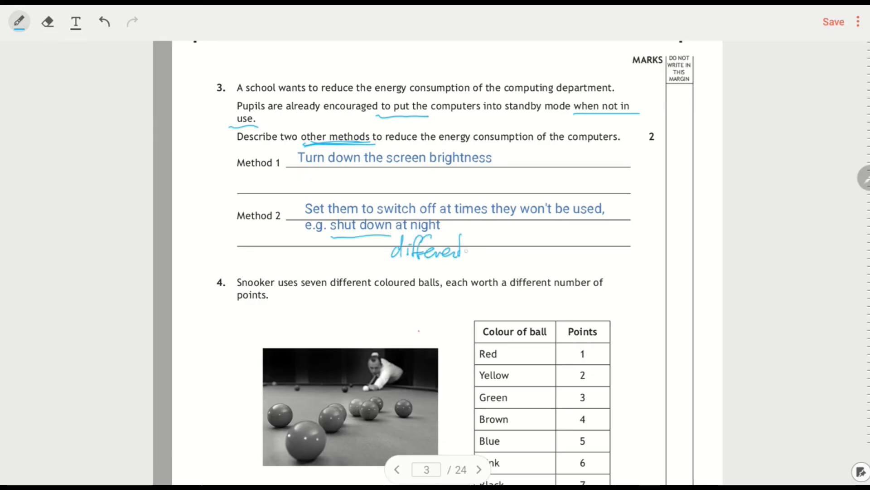
Handwrite 'different from standby' under Method 2
left_click_drag(471, 250, 522, 247)
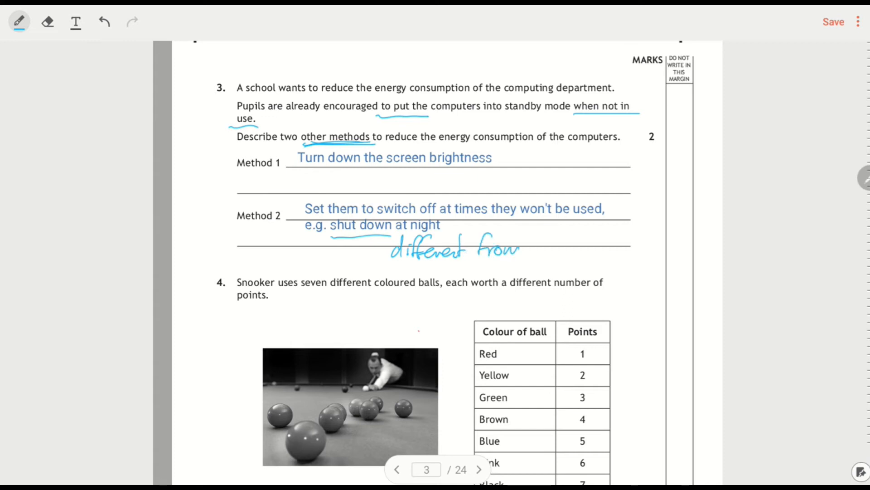
left_click_drag(522, 247, 581, 250)
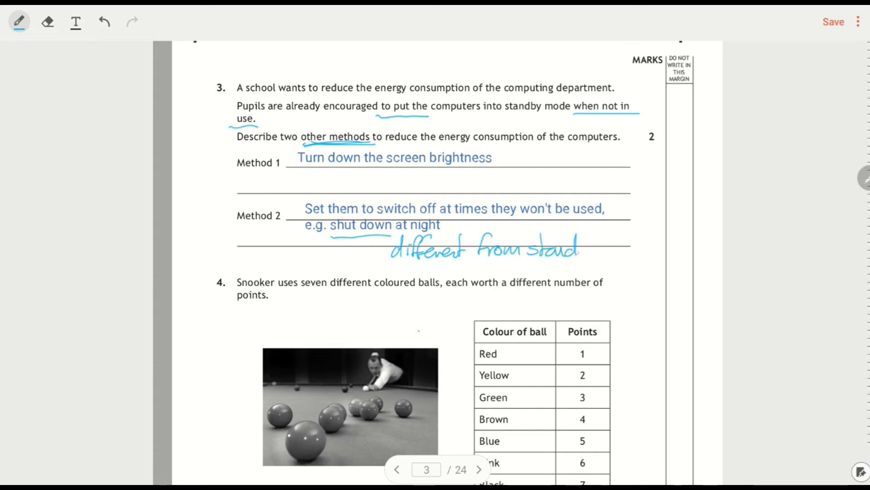
left_click_drag(577, 250, 603, 244)
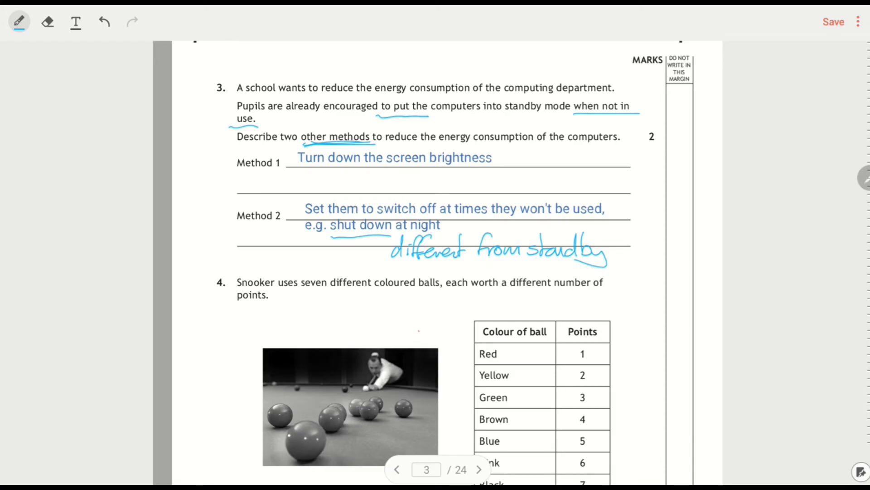
Scroll down to question 4's answers: 7 for extreme and -5 for exceptional
scroll("down", 3)
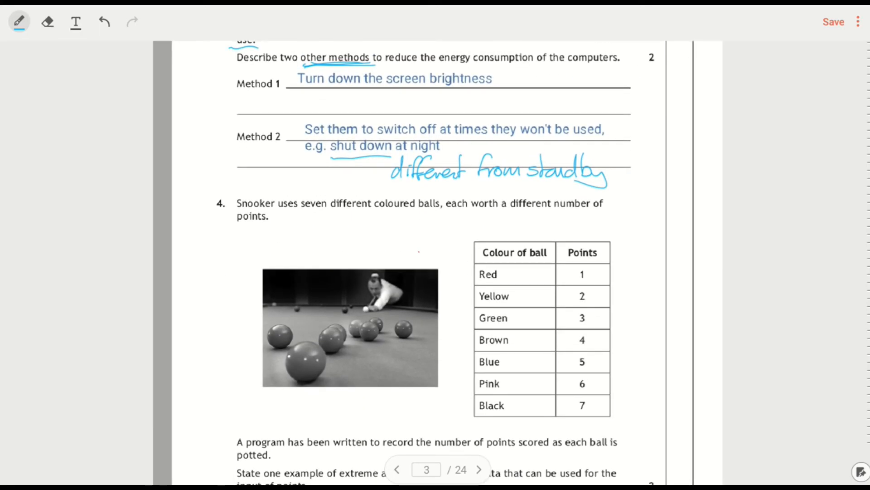
scroll("down", 3)
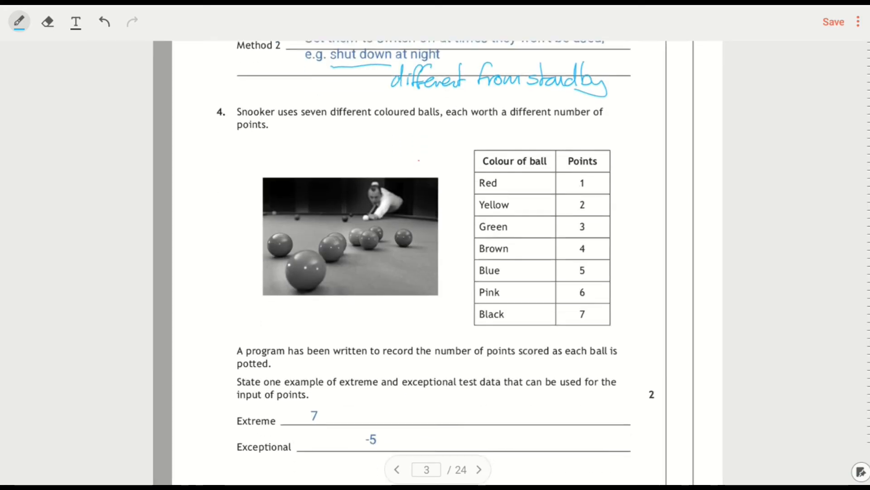
scroll("down", 3)
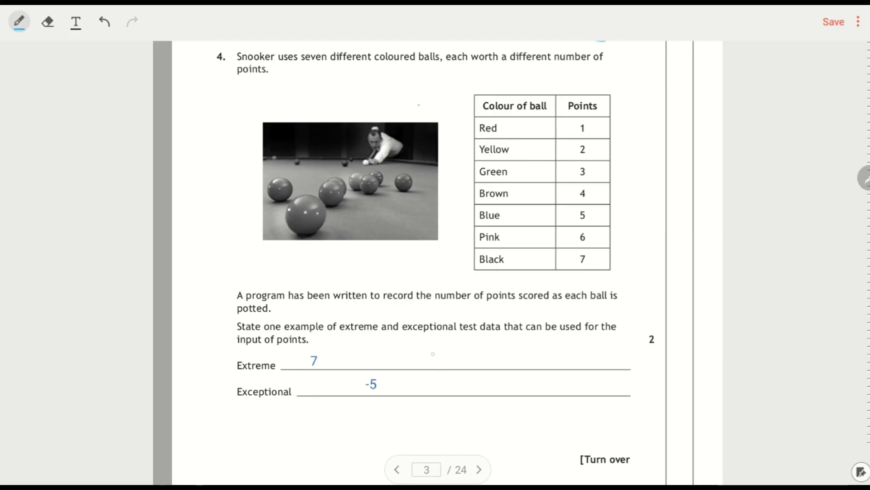
Mark points 1 and 7 as Extreme in blue, switch the pen to red, and move to page 4
left_click_drag(608, 127, 633, 126)
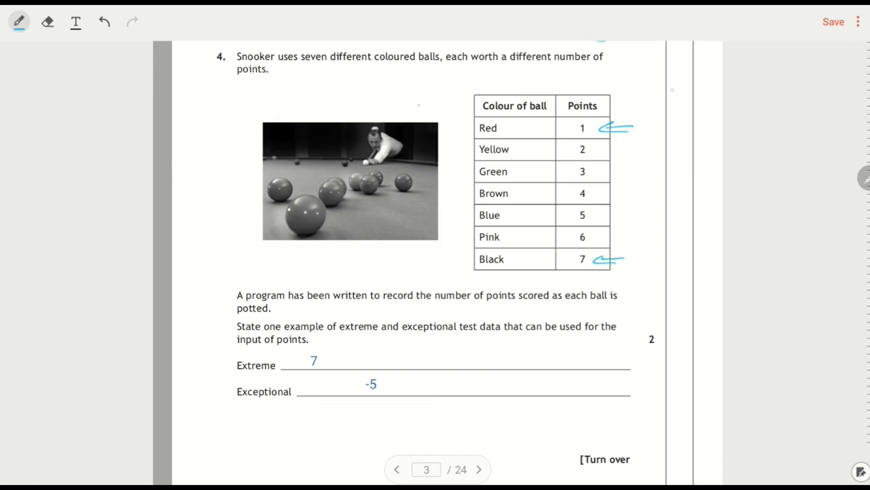
left_click_drag(638, 128, 678, 131)
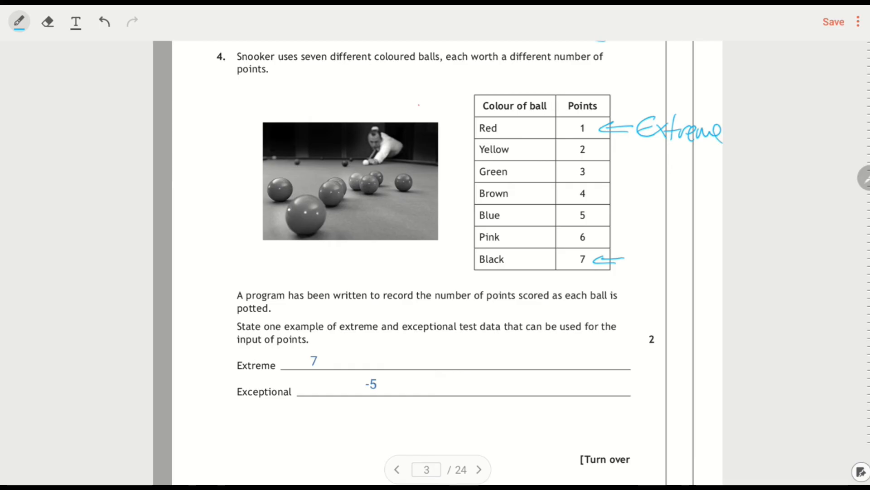
left_click(17, 22)
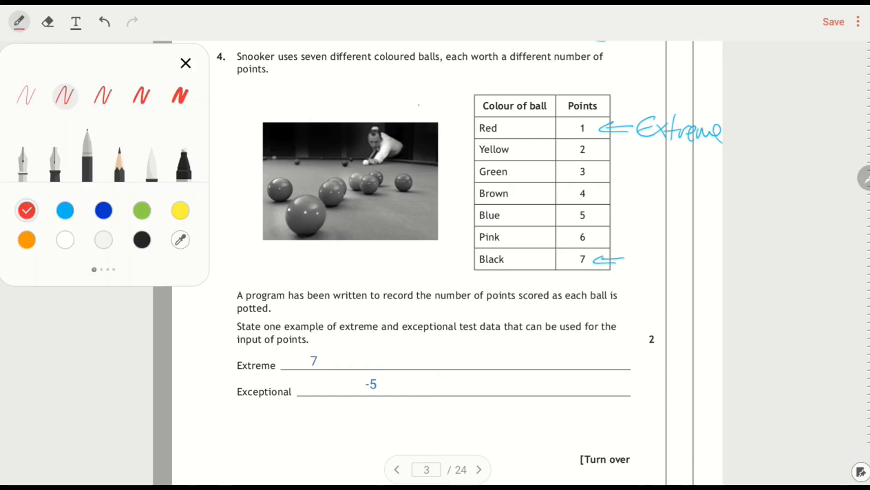
left_click(185, 62)
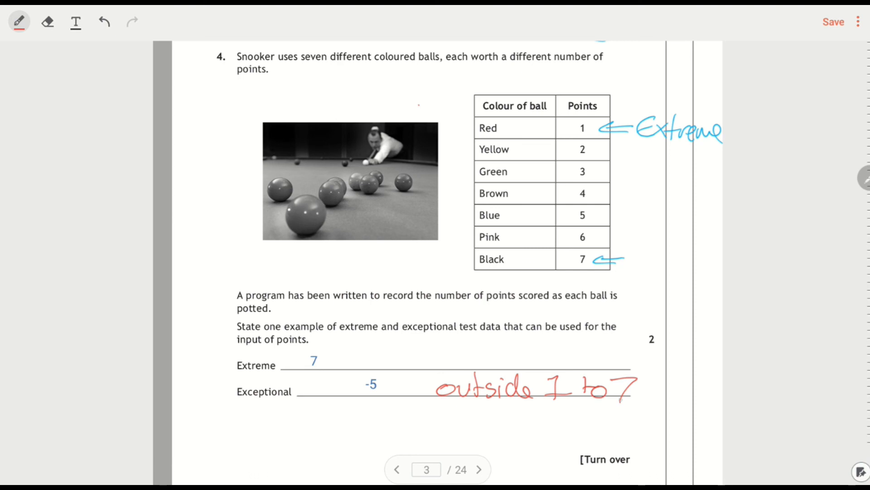
left_click(479, 468)
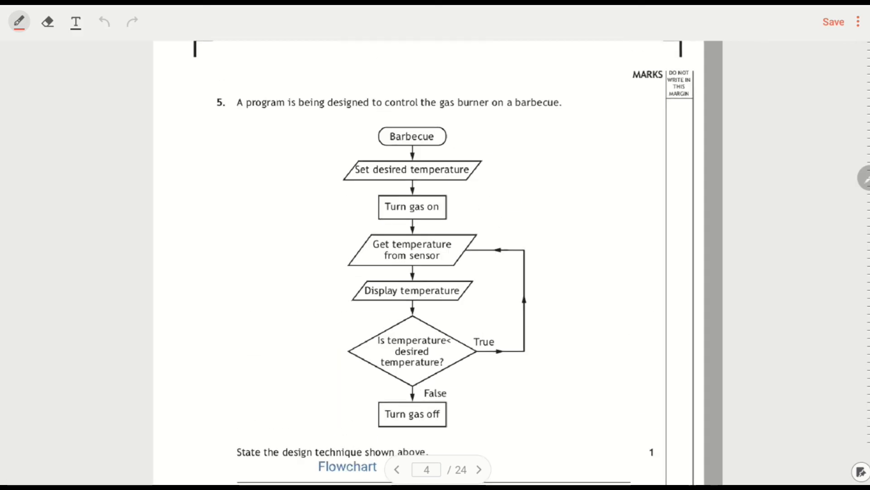
Sketch a red parallelogram and line beside question 5's flowchart
left_click_drag(514, 185, 599, 161)
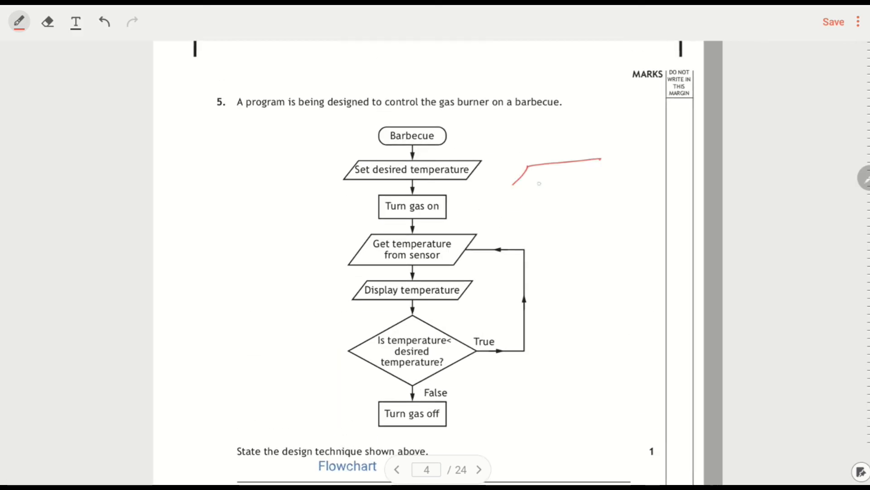
left_click_drag(513, 189, 655, 177)
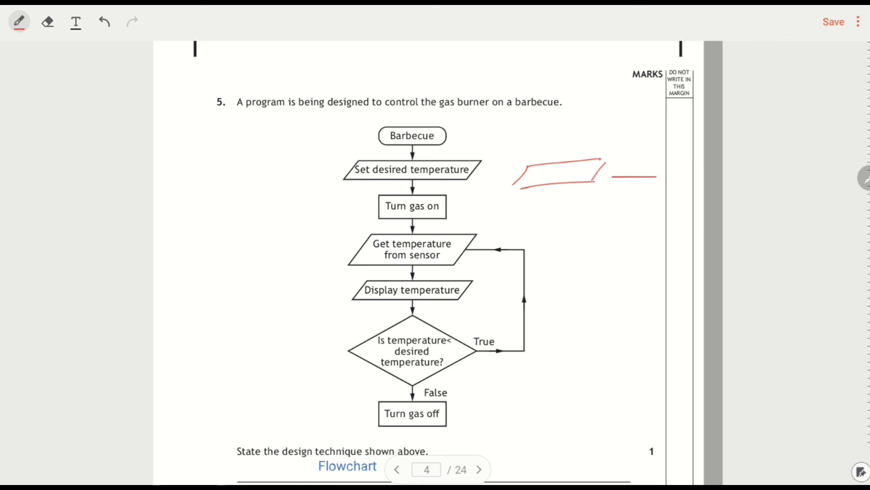